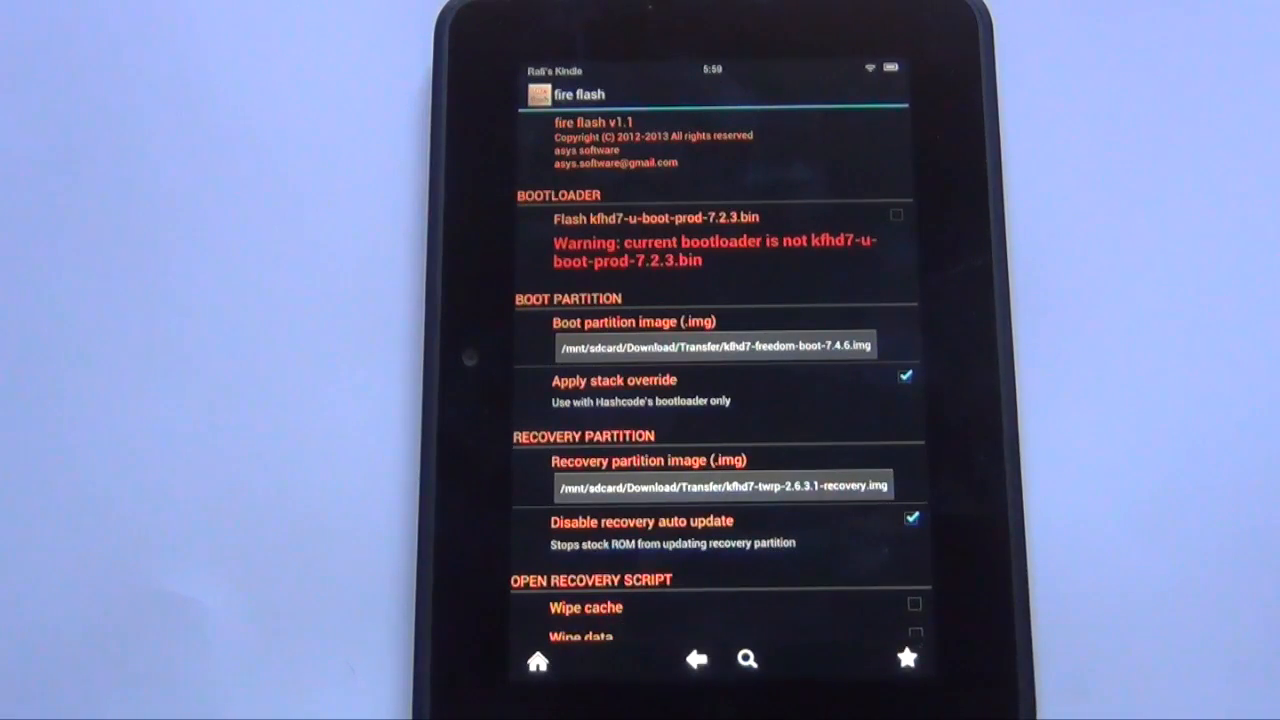
Flash the bootloader, boot and TWRP v2.6.3.1 recovery images and acknowledge the results report.
click(897, 214)
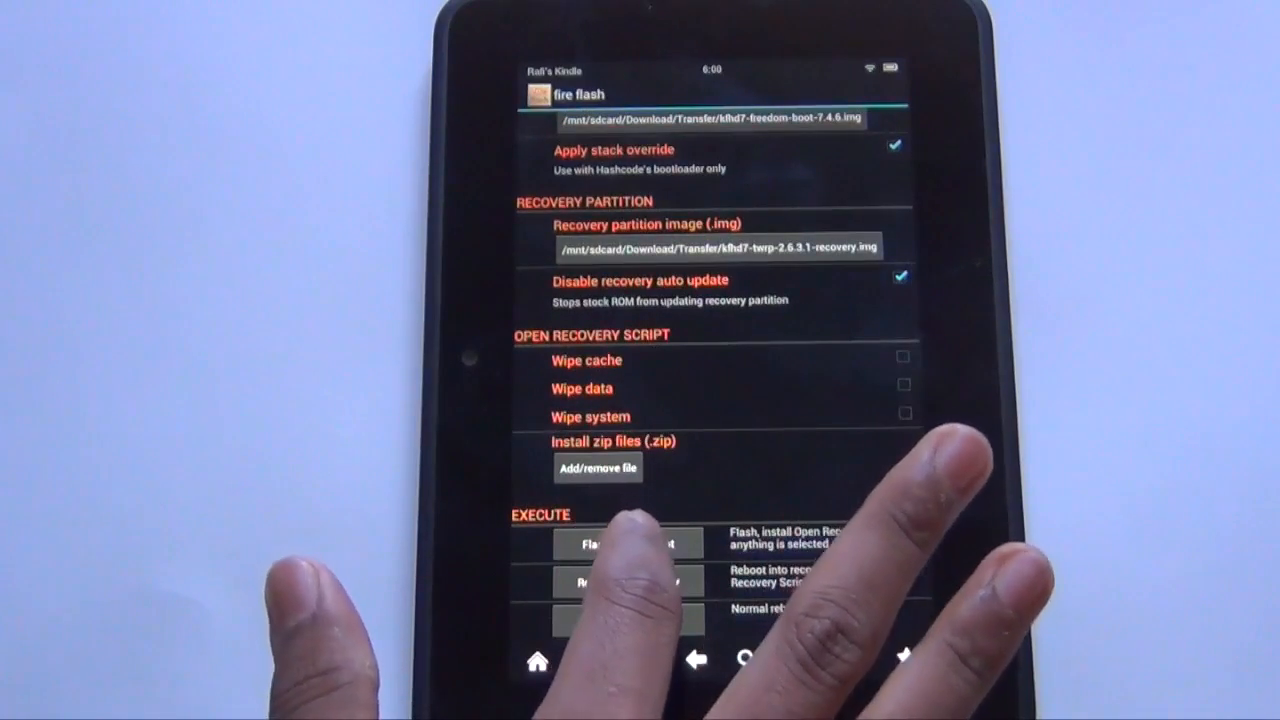
click(628, 543)
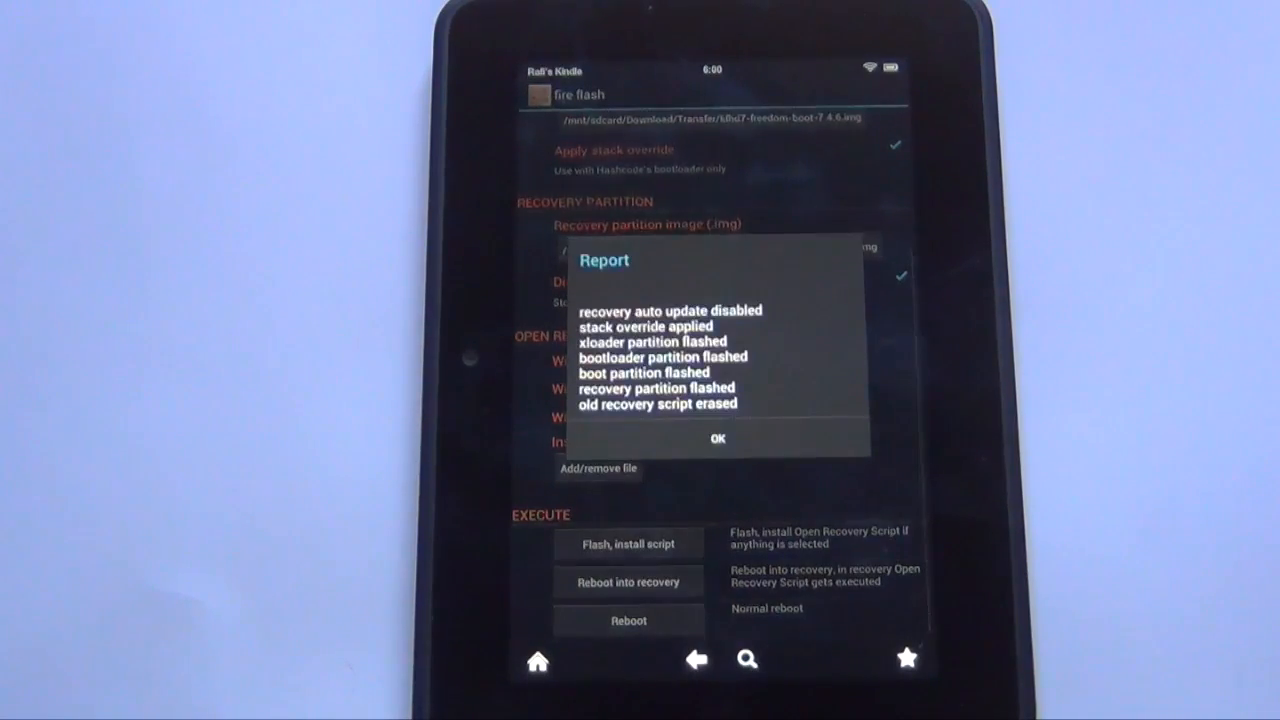
click(717, 439)
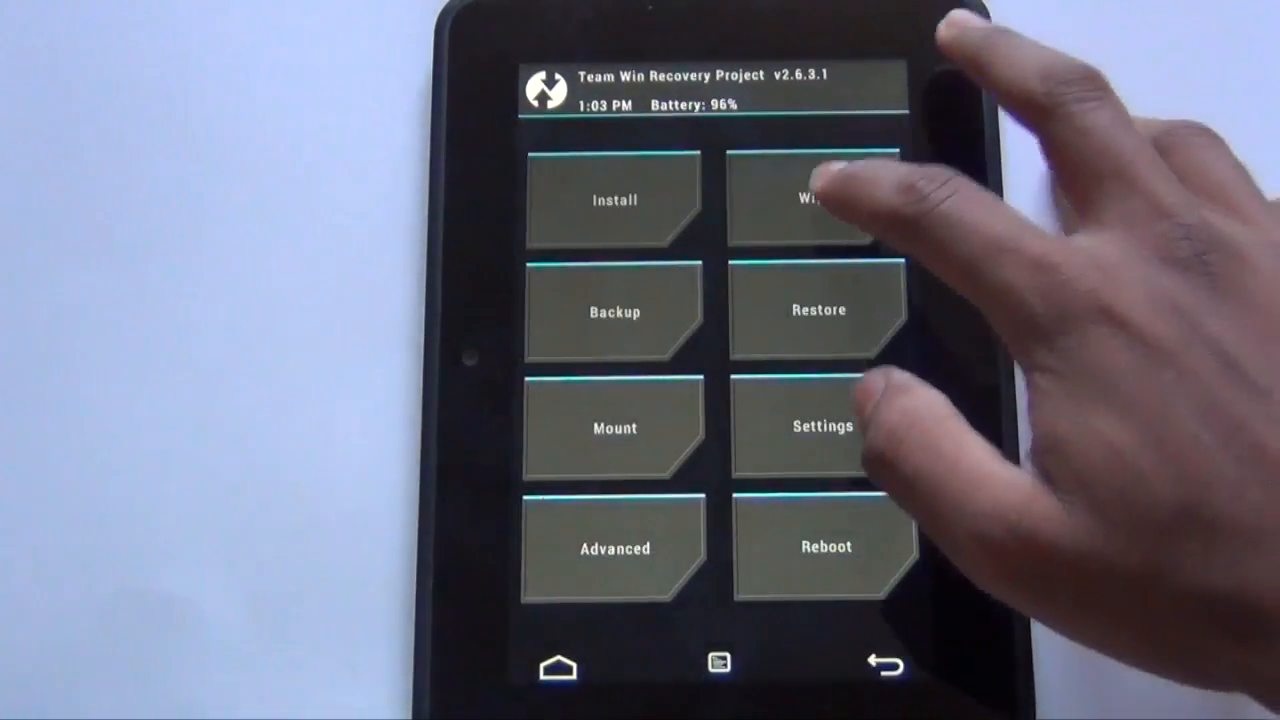
Start a zip install, reaching the /sdcard file list on internal storage.
click(820, 200)
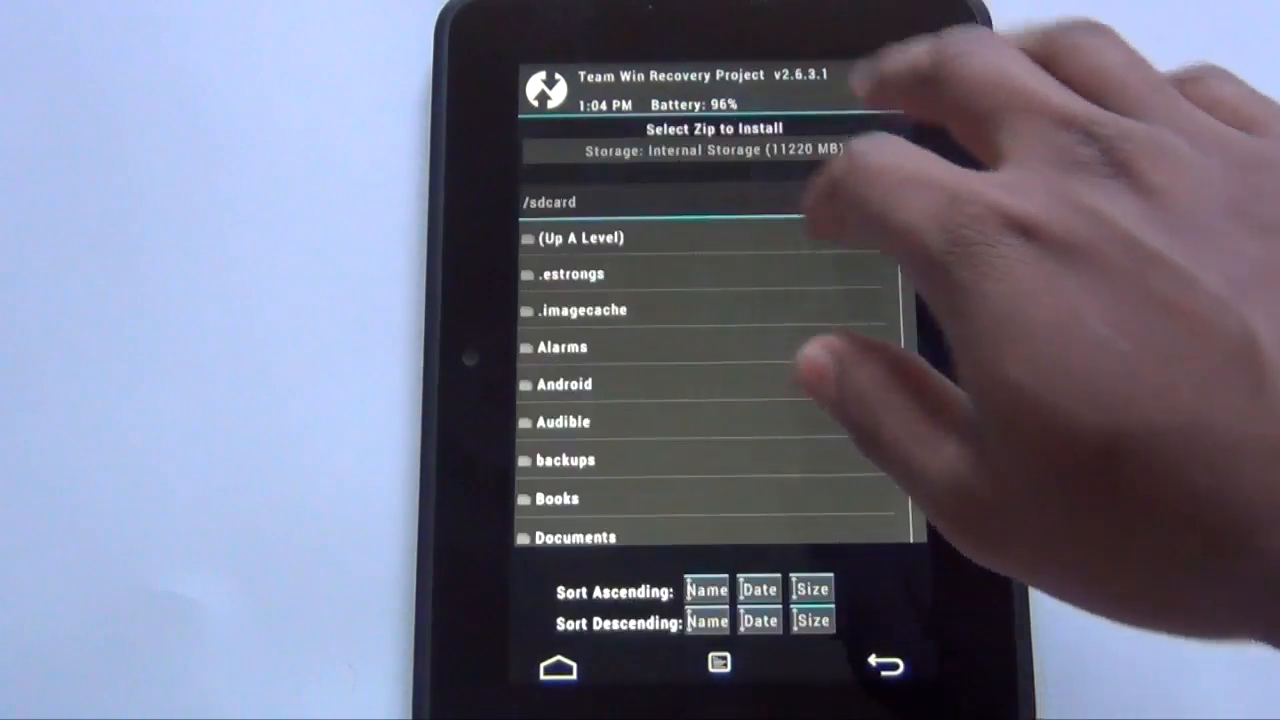
Queue the cm-11 nightly and gapps zips from /sdcard/Download/Transfer and swipe to flash them.
scroll(down, 3)
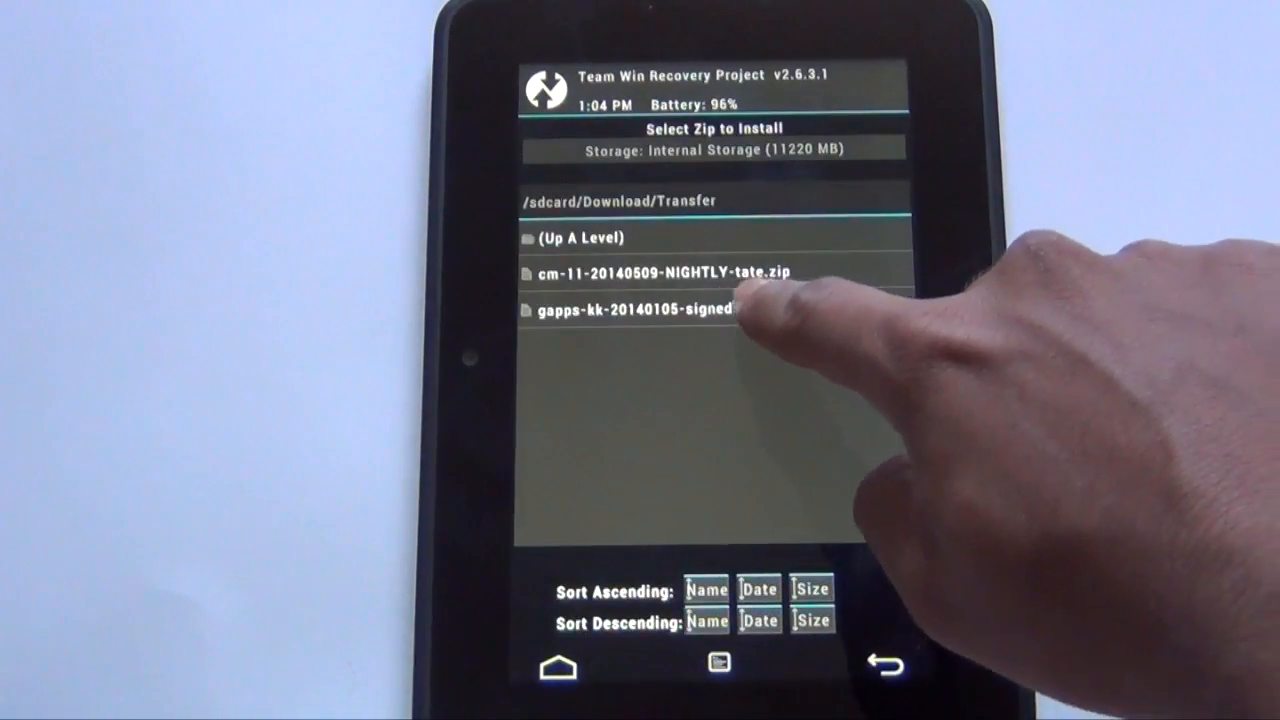
click(632, 309)
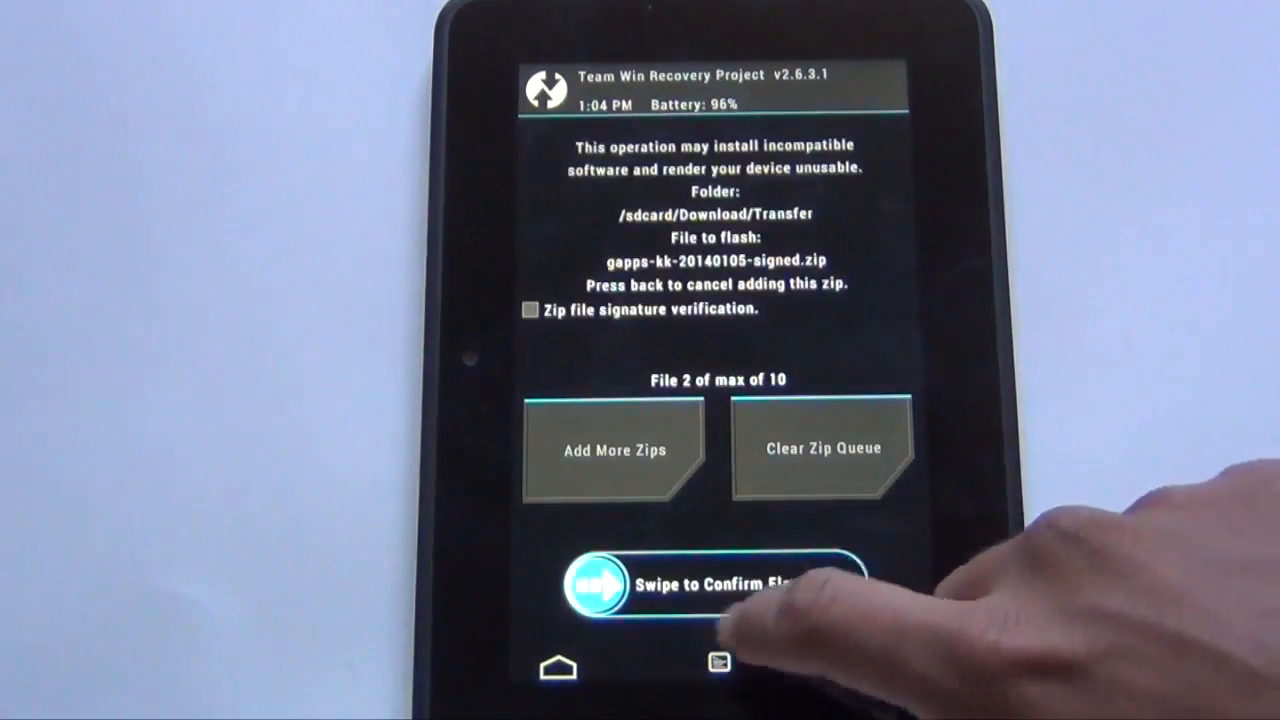
drag(595, 586, 715, 586)
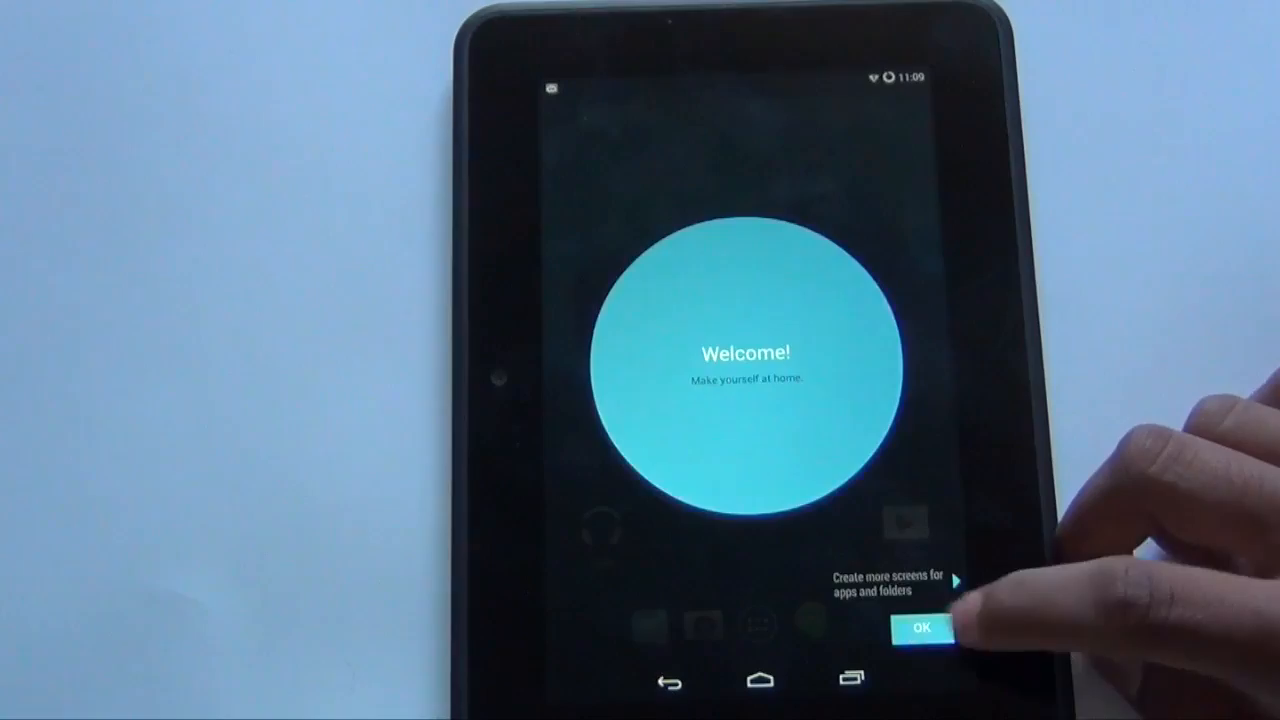
Dismiss the CyanogenMod welcome message to reveal the new home screen.
click(920, 630)
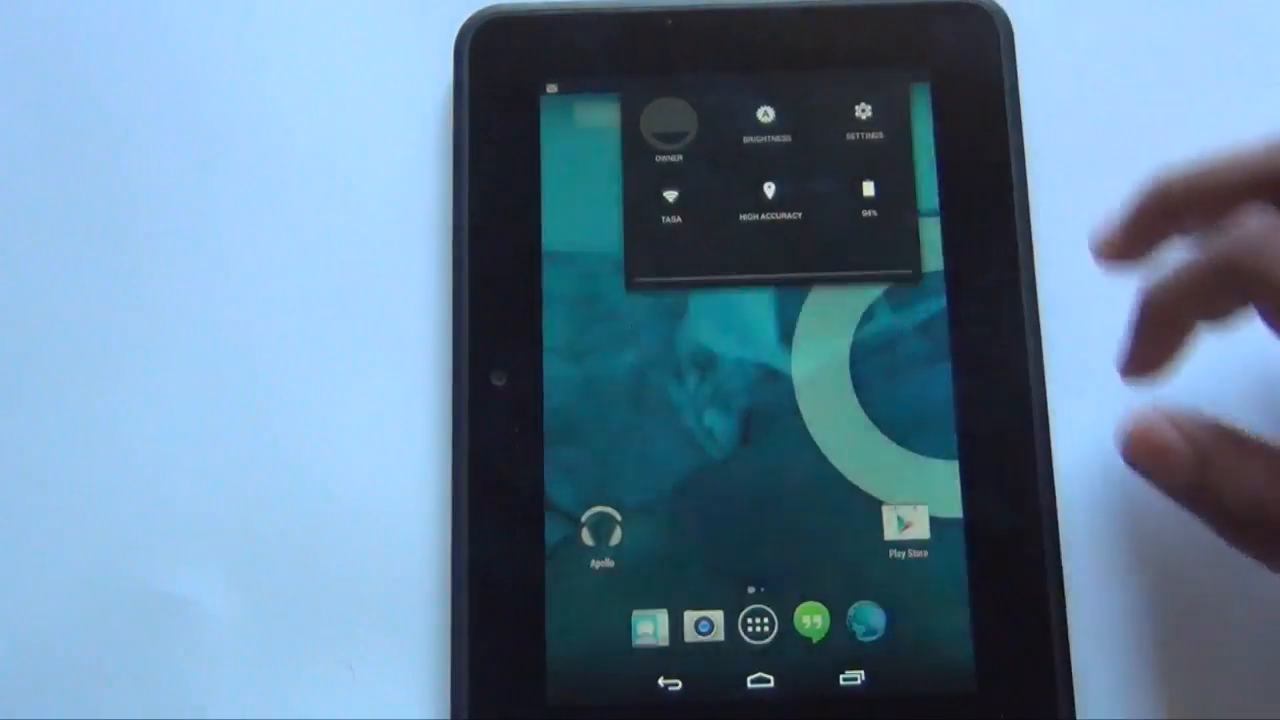
click(866, 110)
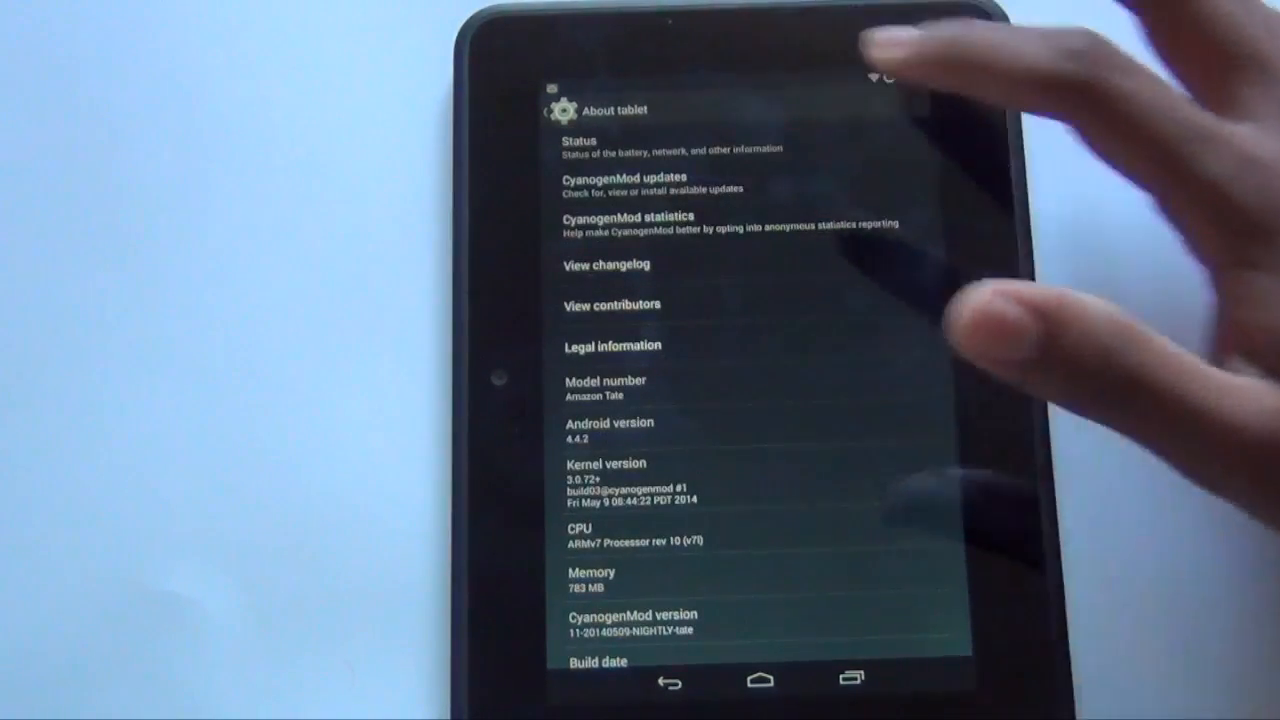
click(630, 177)
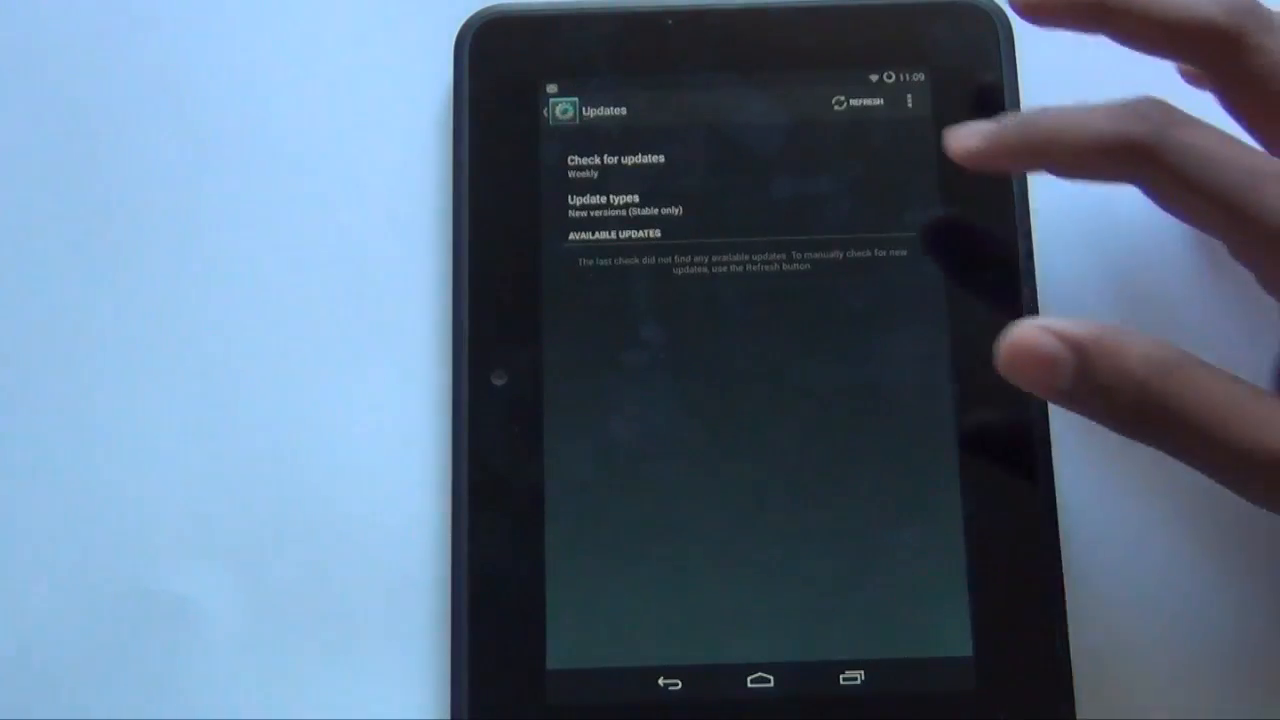
click(615, 163)
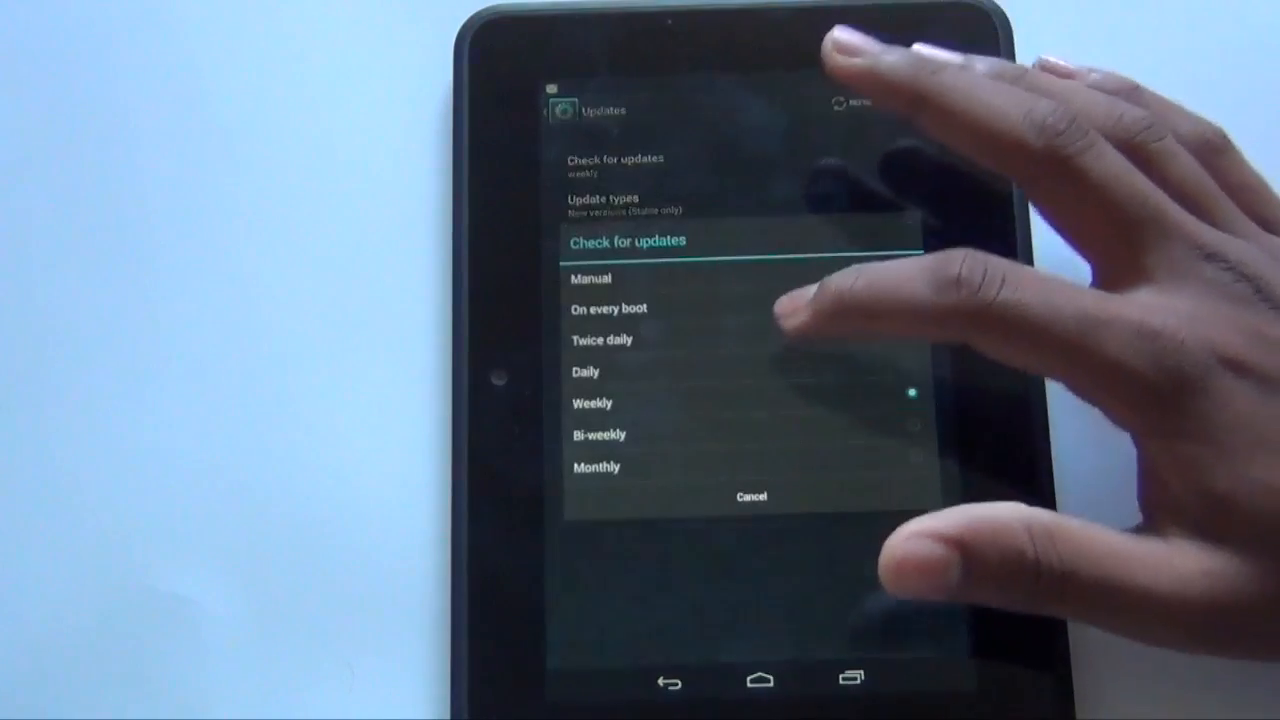
click(602, 339)
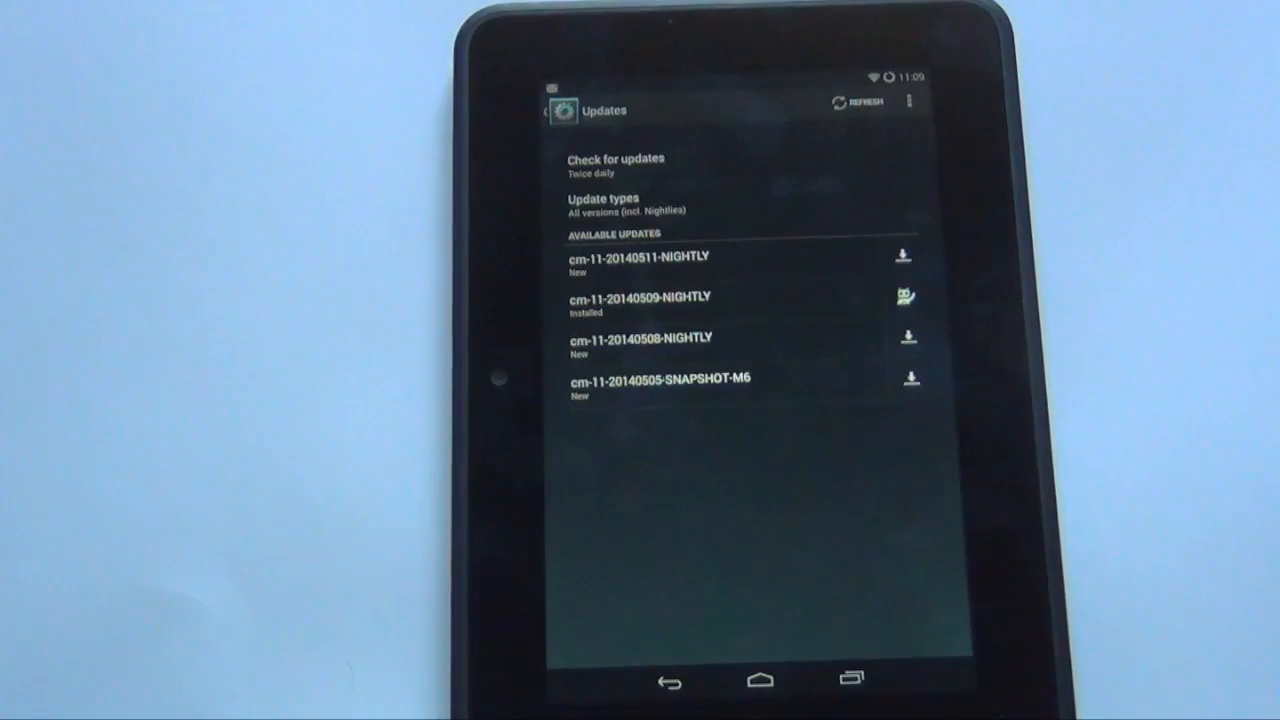
click(901, 256)
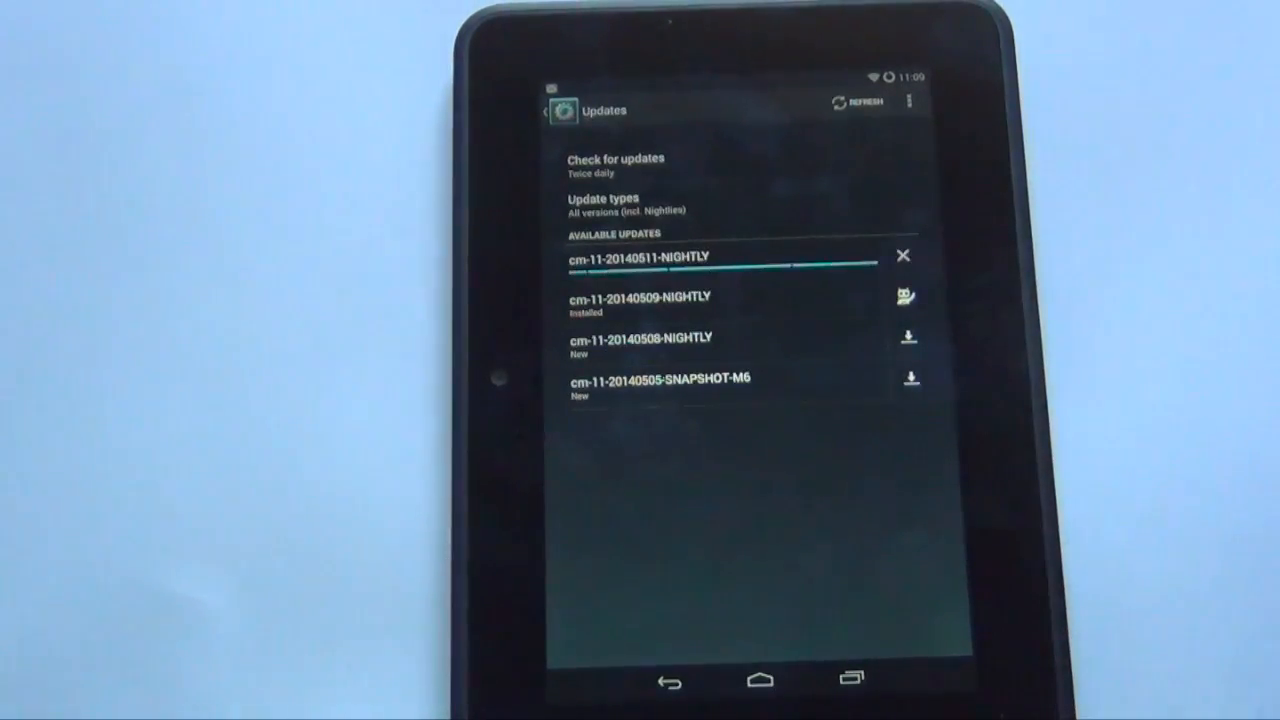